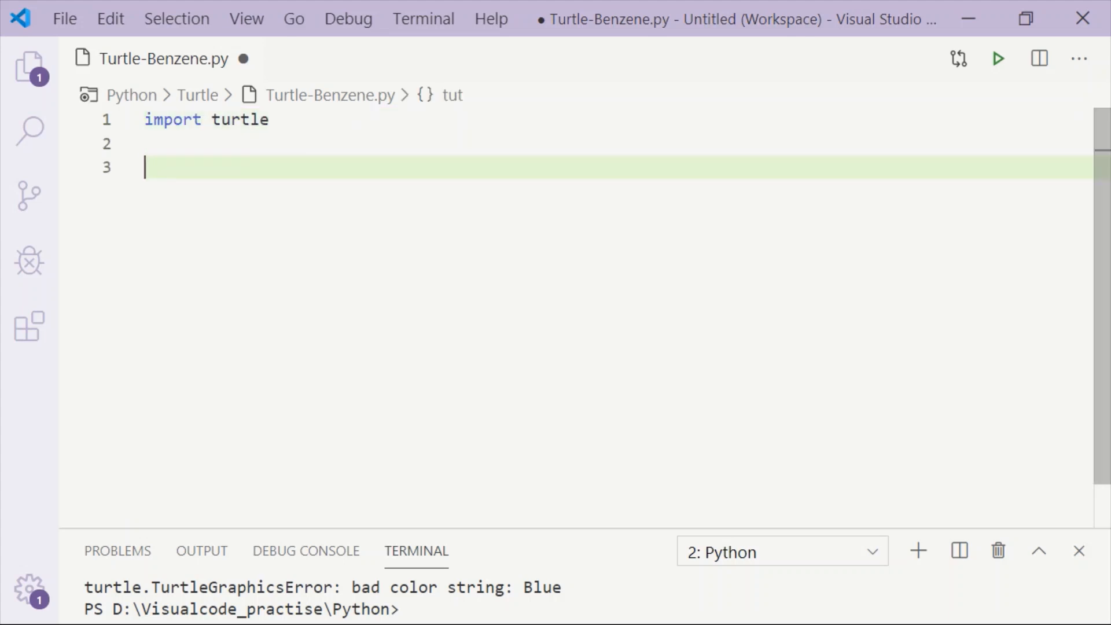
Create the turtle object with bz = turtle.Turtle()
type("bz = tu")
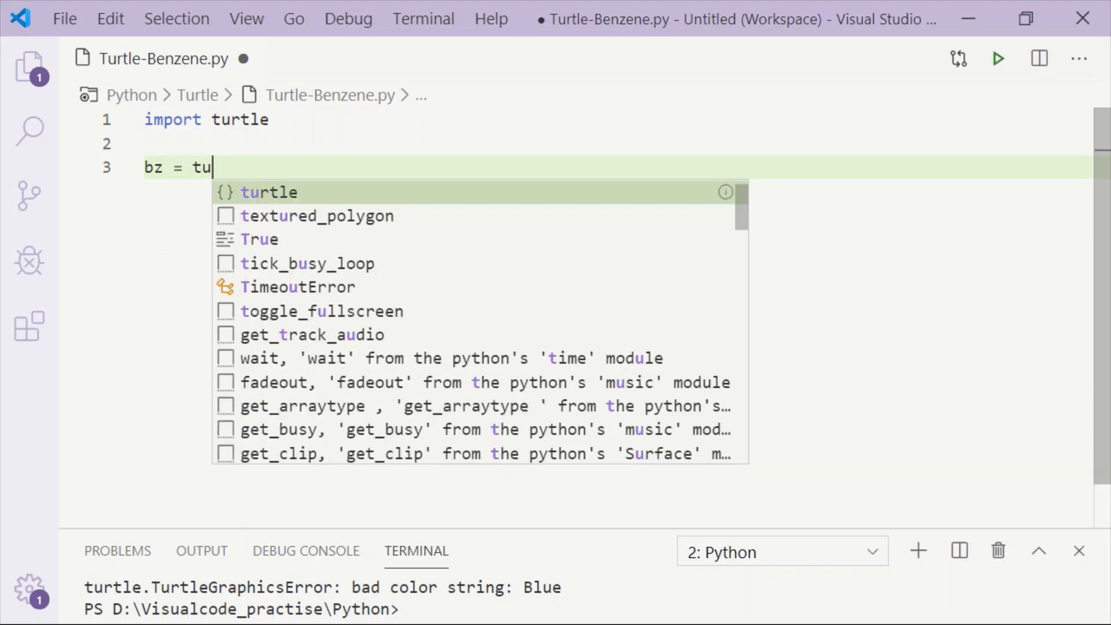
type("rtle")
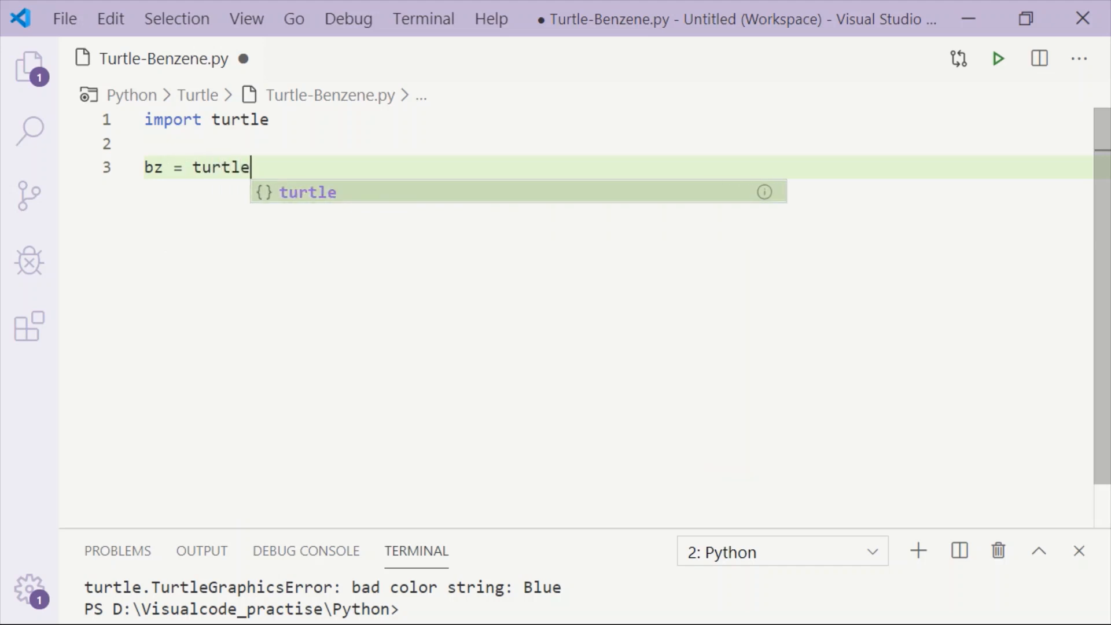
type(".tu")
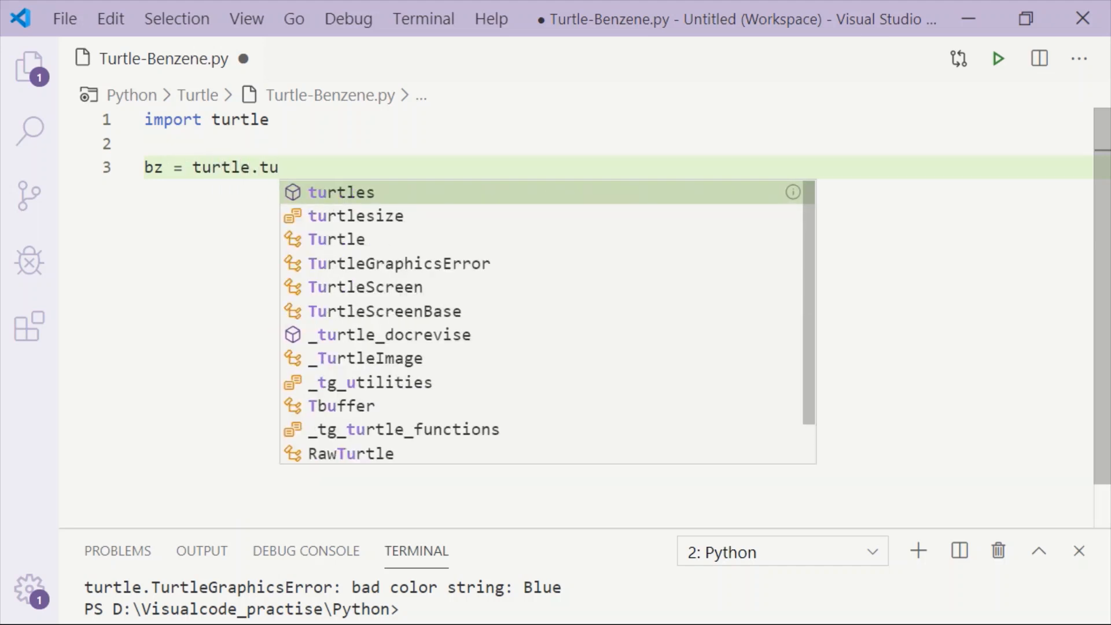
type("l")
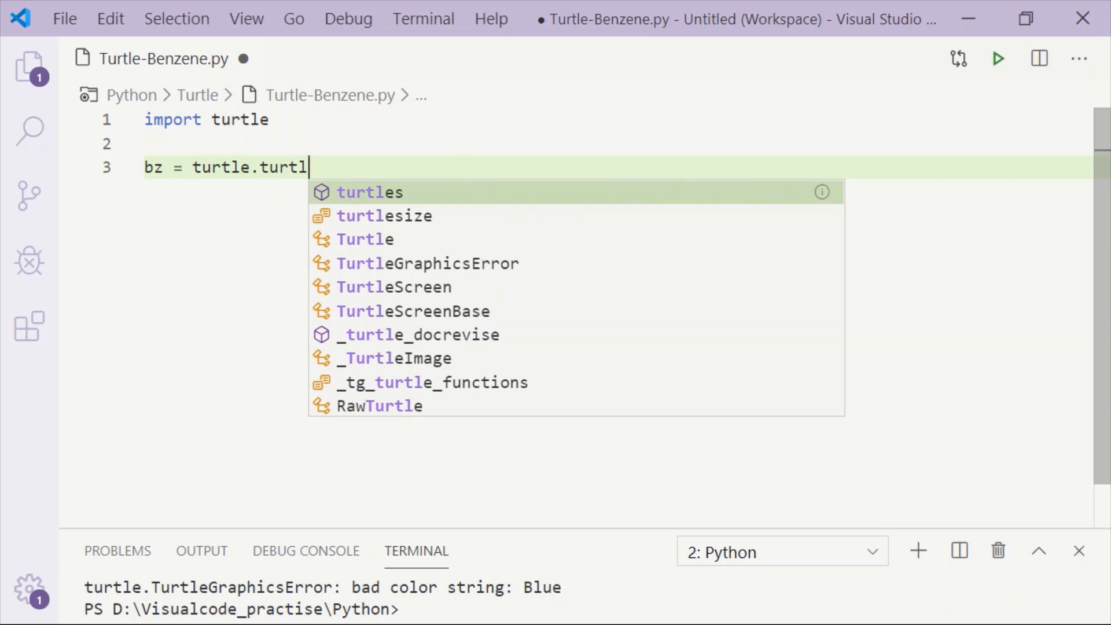
left_click(365, 238)
type("scr")
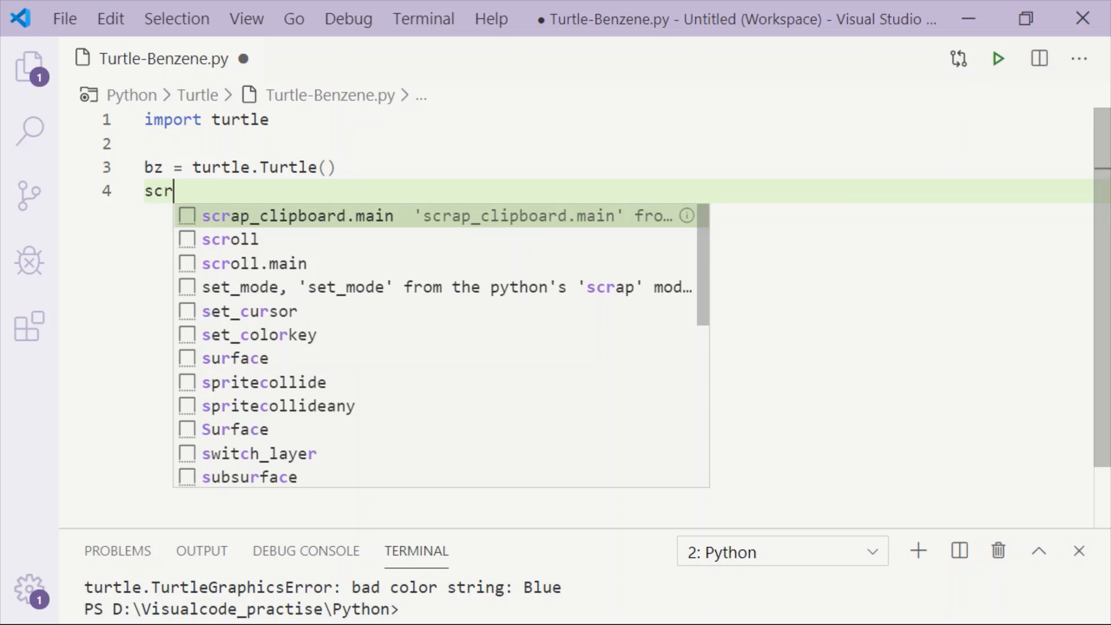
Create the screen object with scr = turtle.Screen()
type("= turtle.scr")
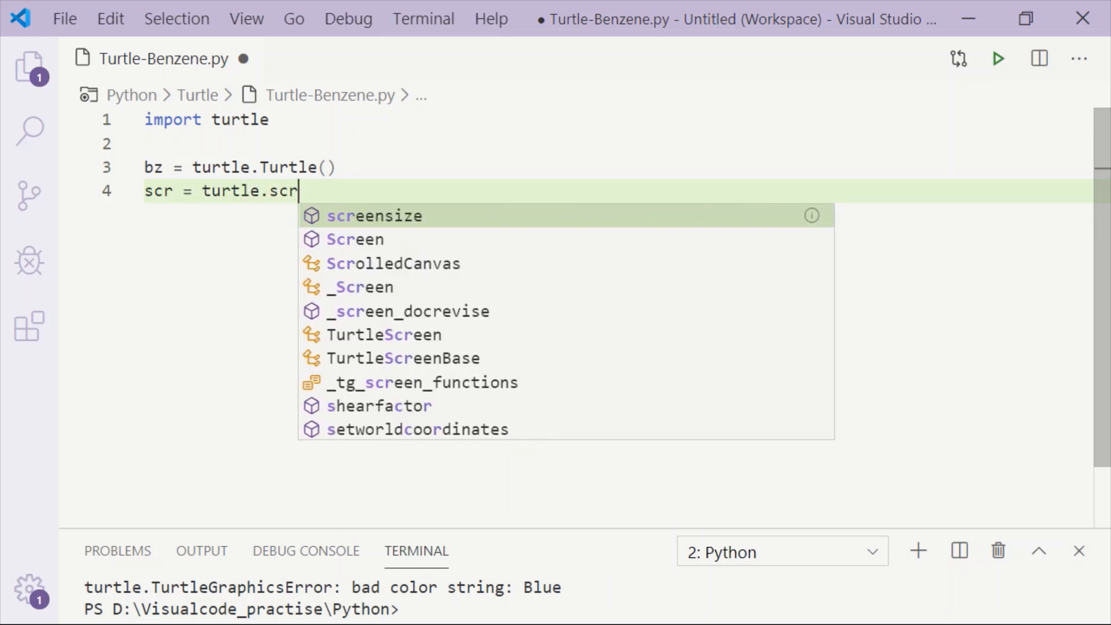
key("Escape")
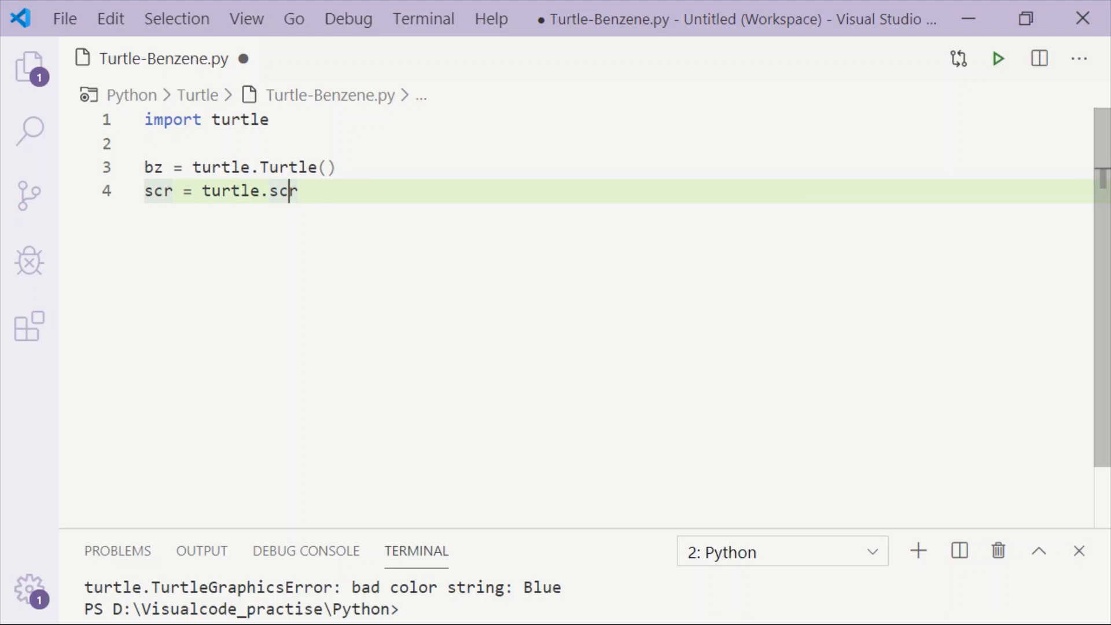
type("e")
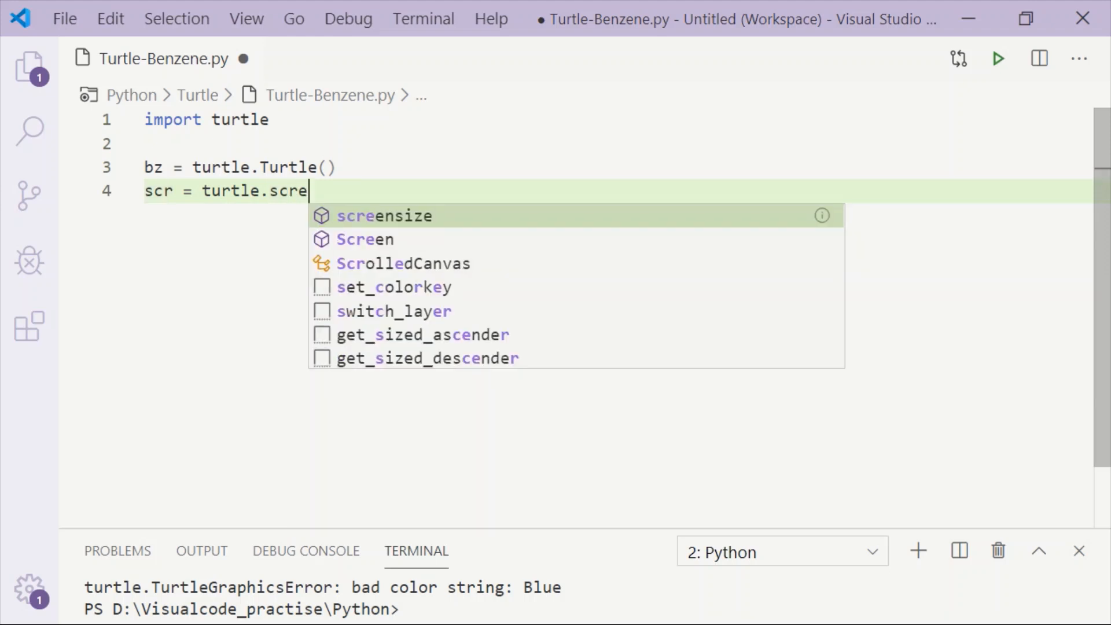
left_click(365, 238)
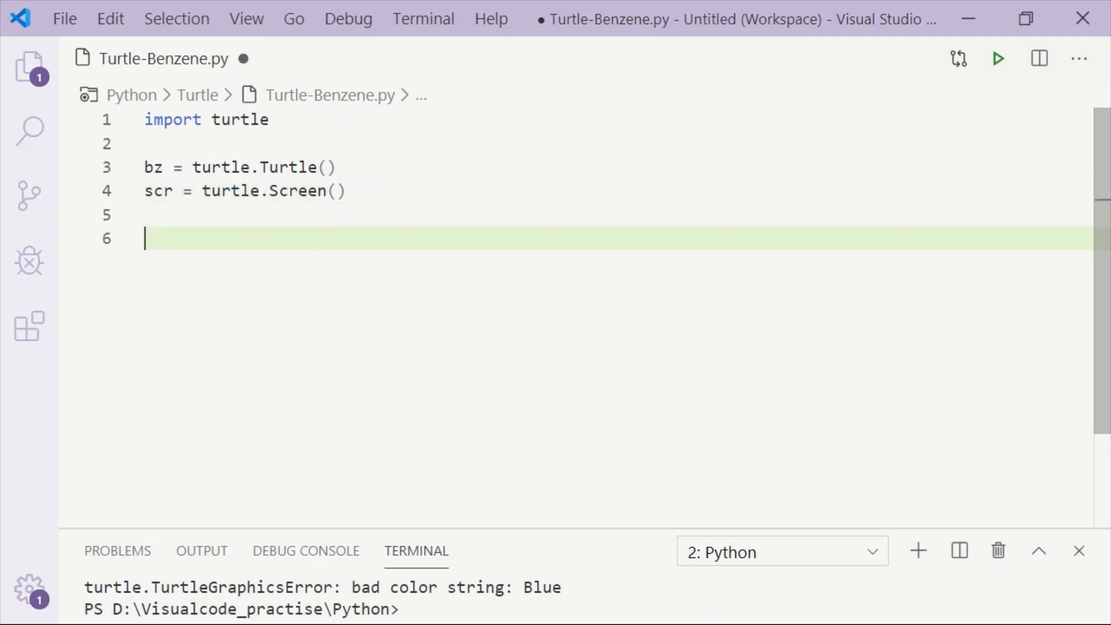
Set bz.speed(0) and the screen background colour to "Black"
type("bz.speed(")
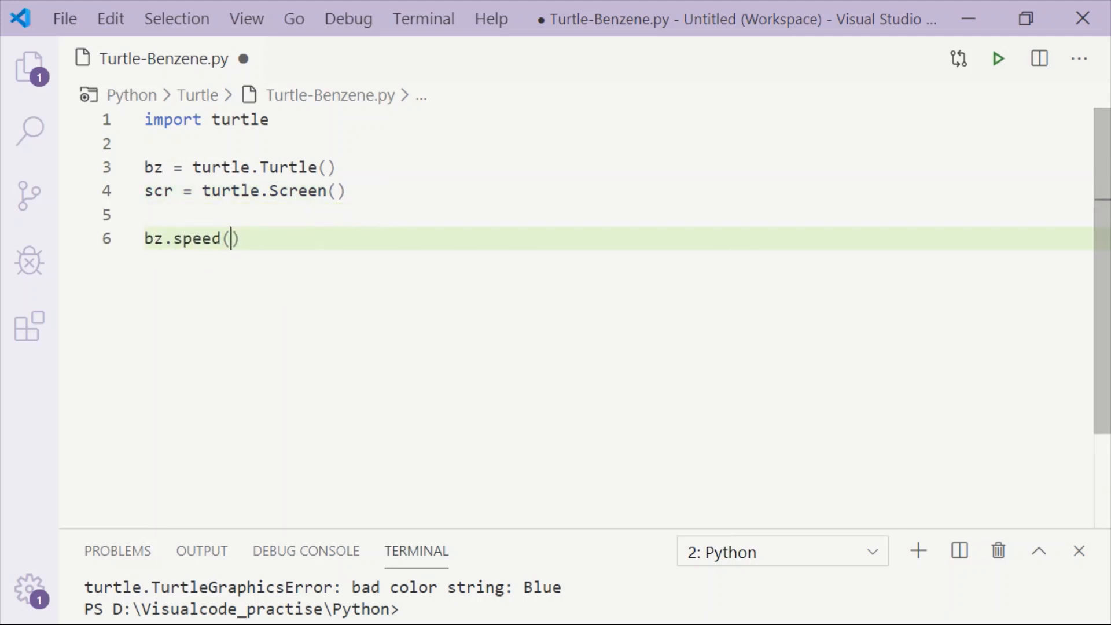
type("0")
type("scr.")
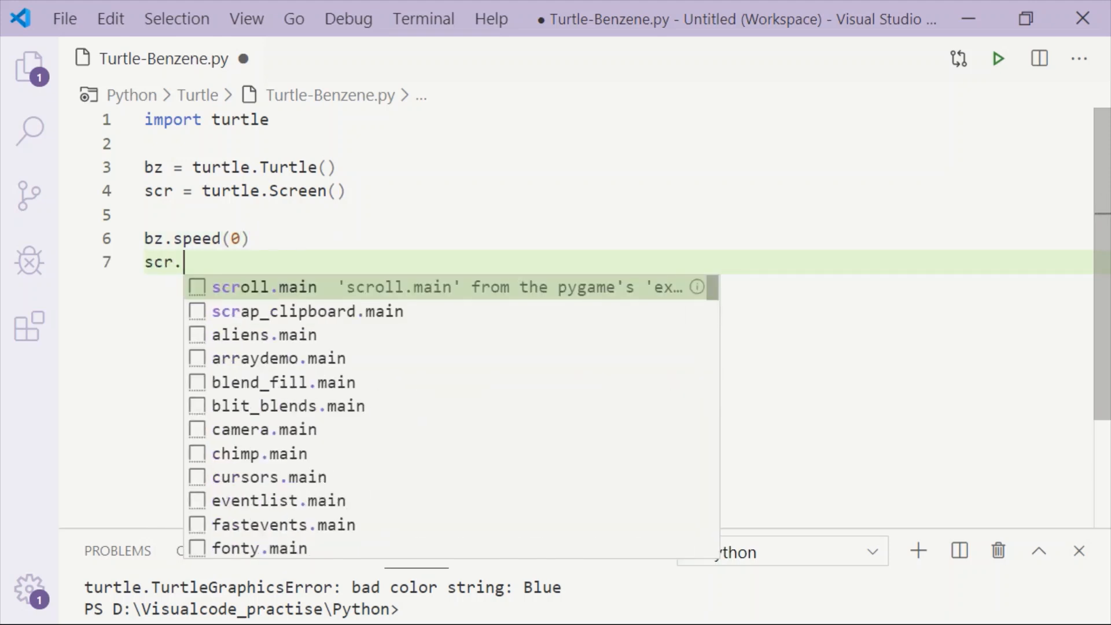
type("bgcolor(\"Bla")
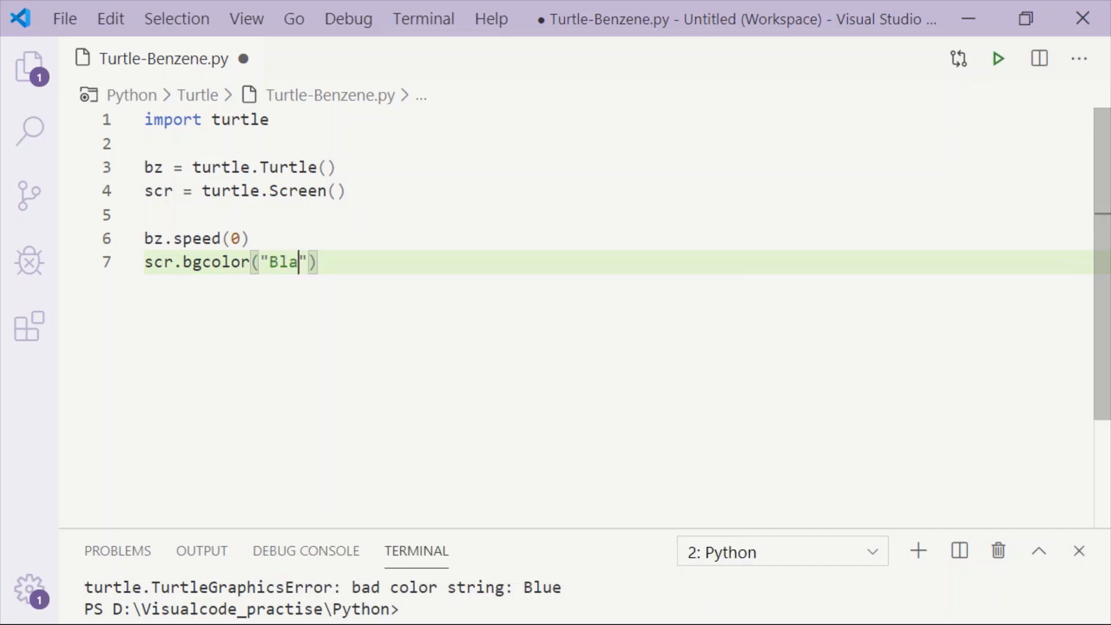
type("ck")
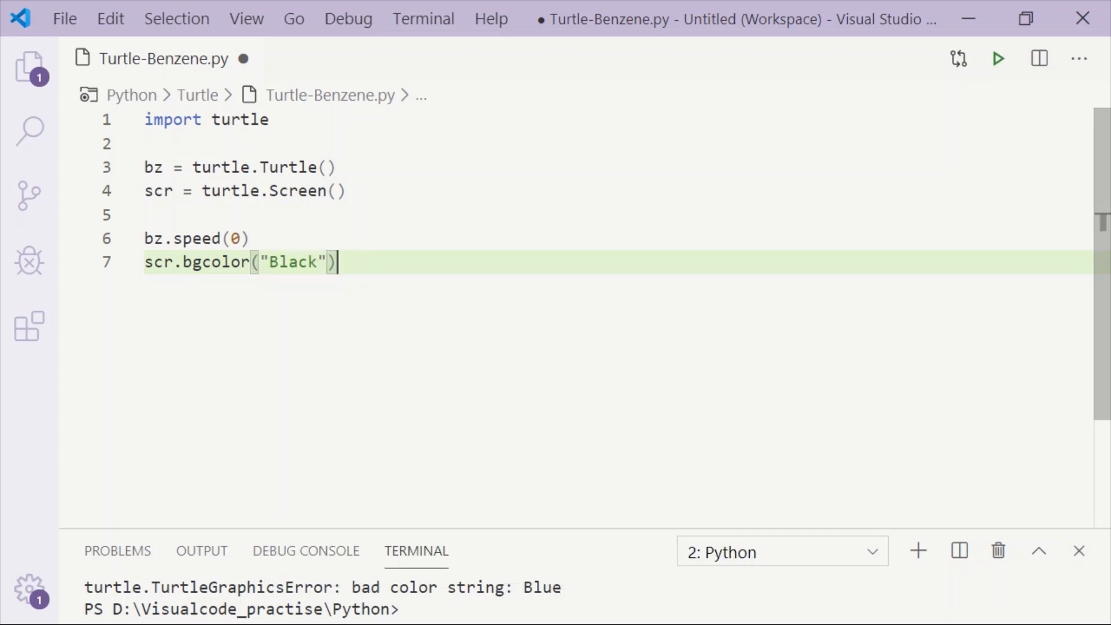
Define the six-colour list (Red, Green, Magenta, Blue, Purple, Orange) and a for i in range(300) loop
type("colour = [\"Red\",\"Green\",\"Magenta\",\"Blue\",\"Purple\",\"Orange\"]")
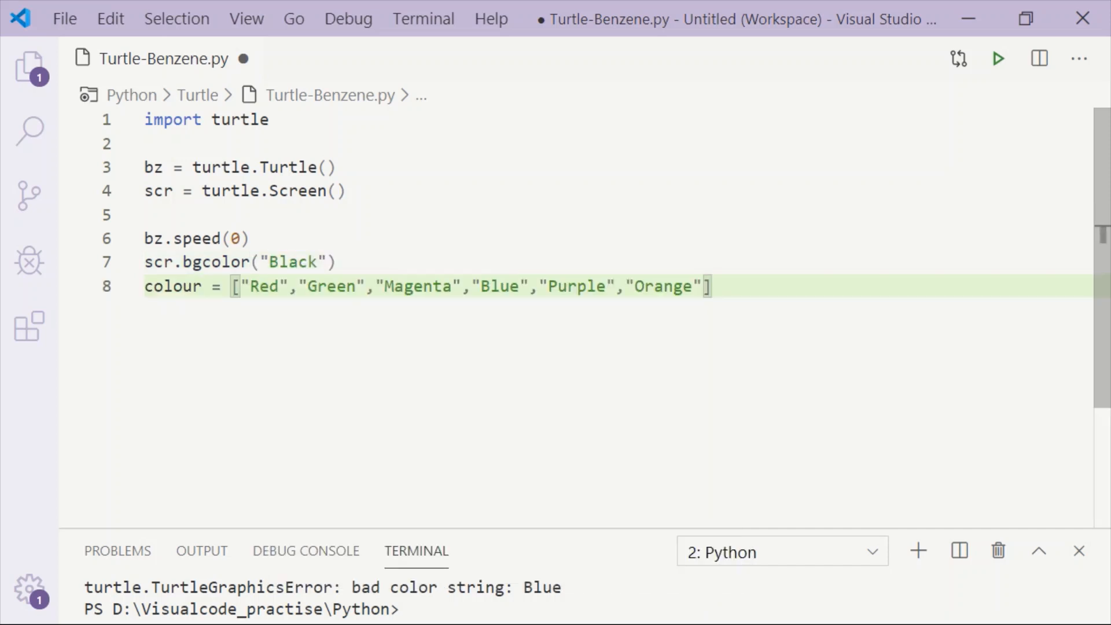
type("for i in")
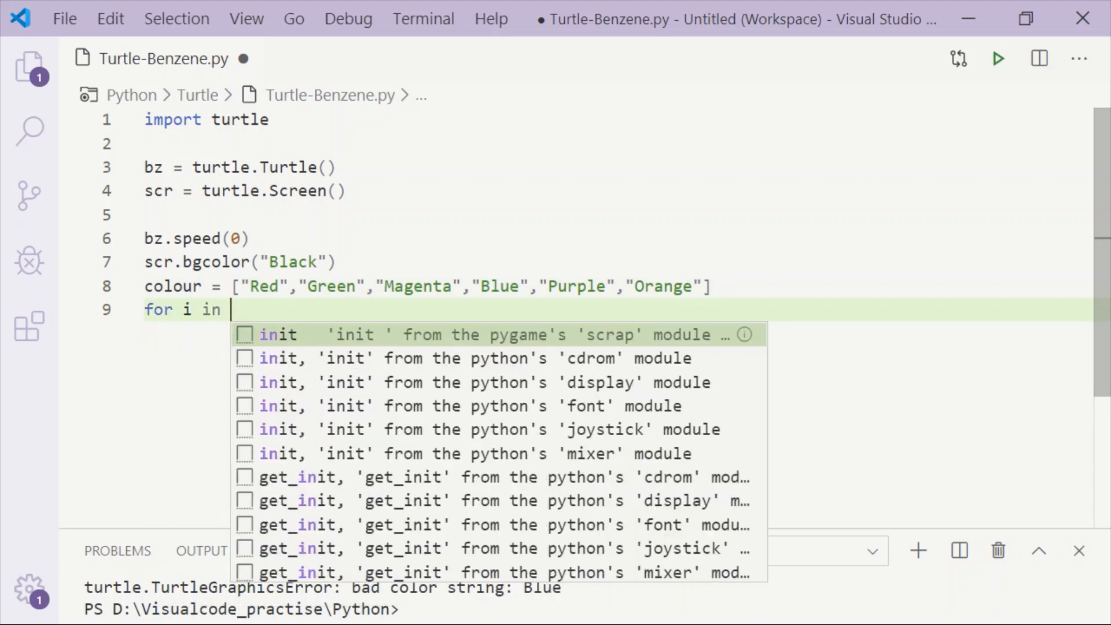
type("range")
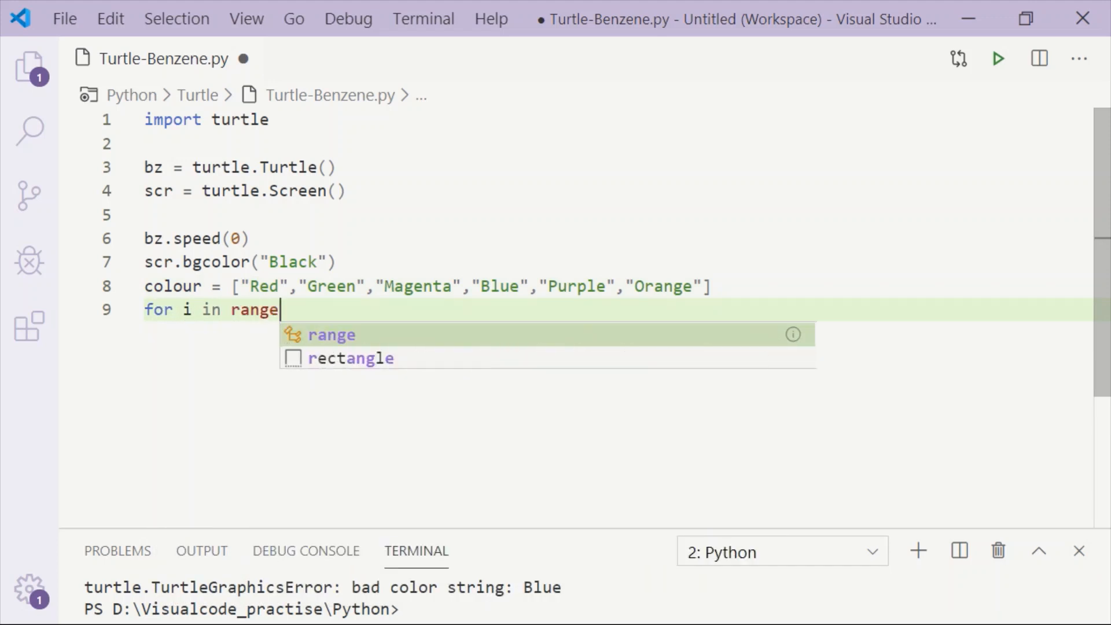
type("(300)")
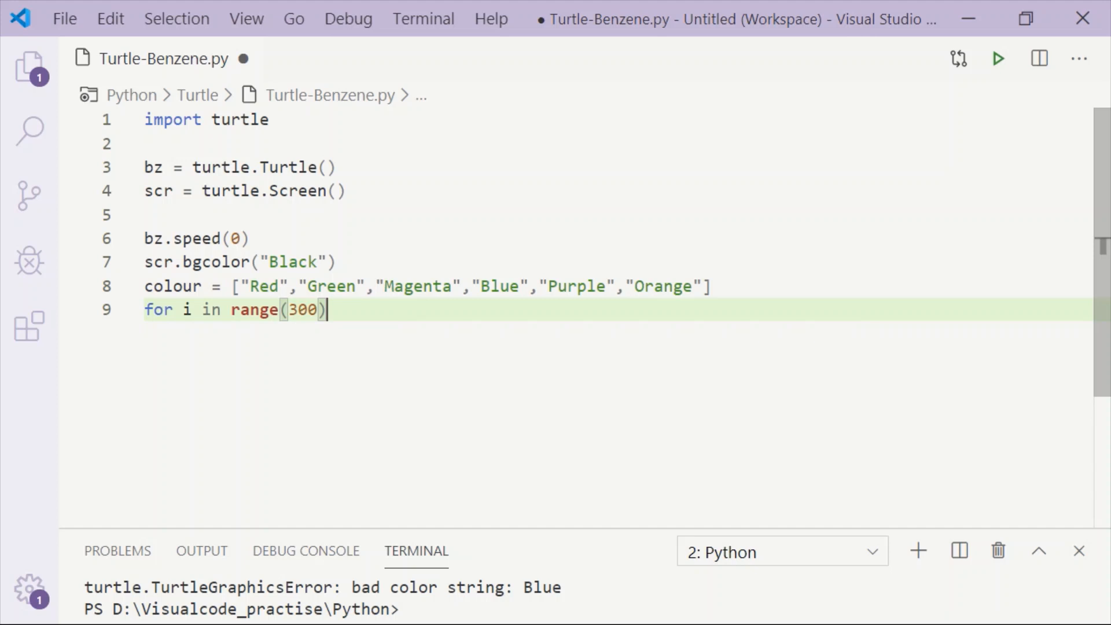
type(":")
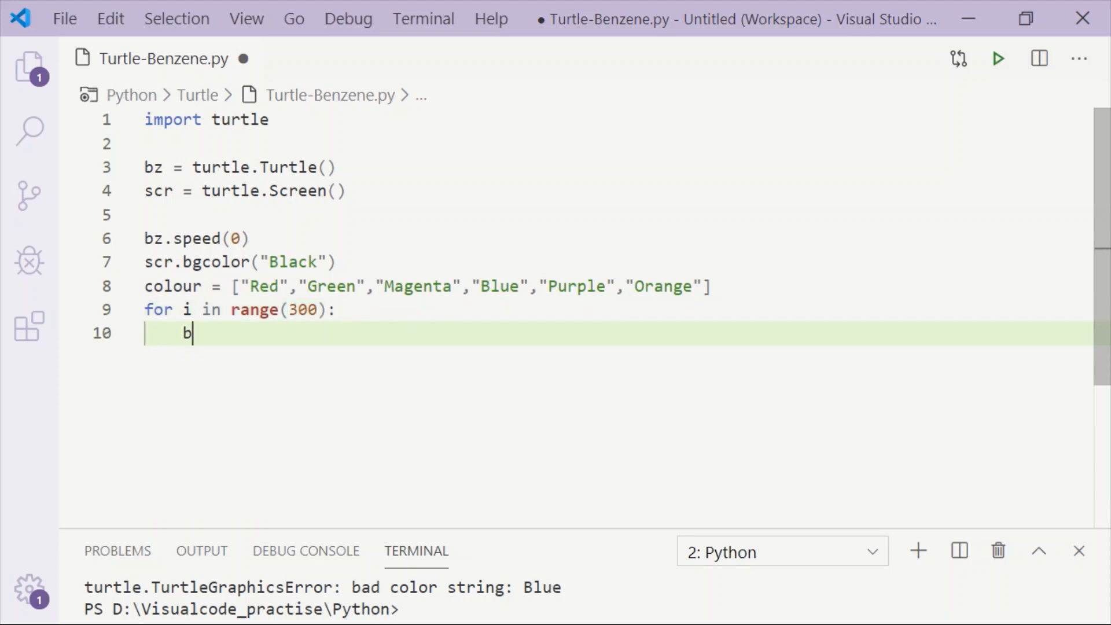
Inside the loop set bz.pencolor(colour[i%6]) and bz.width(i/100 + 1)
type("z.pencolor(")
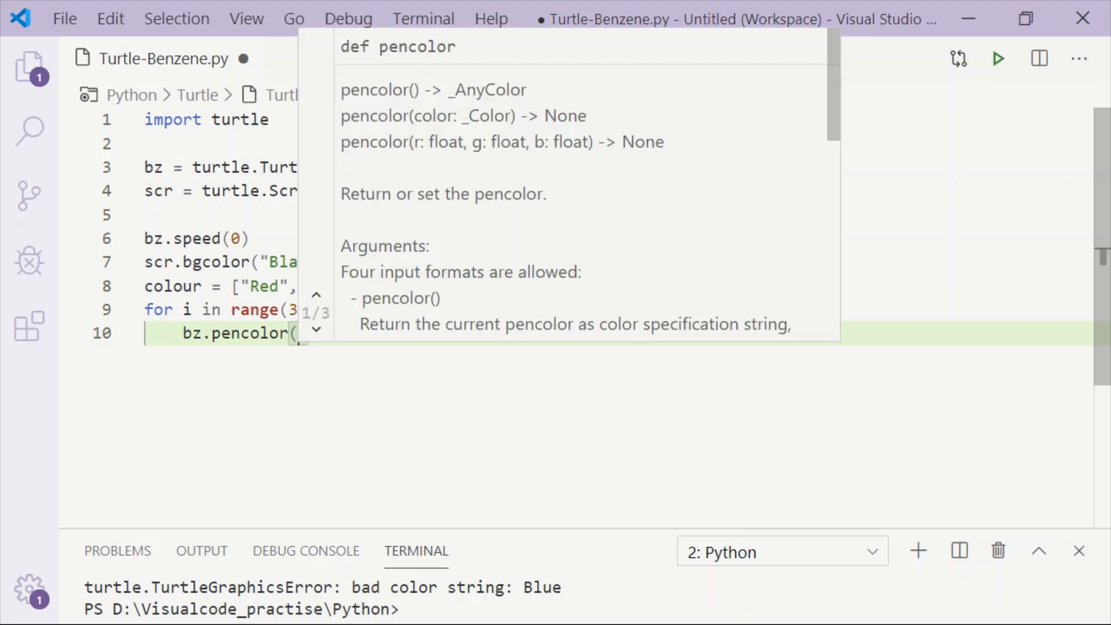
type("colour[")
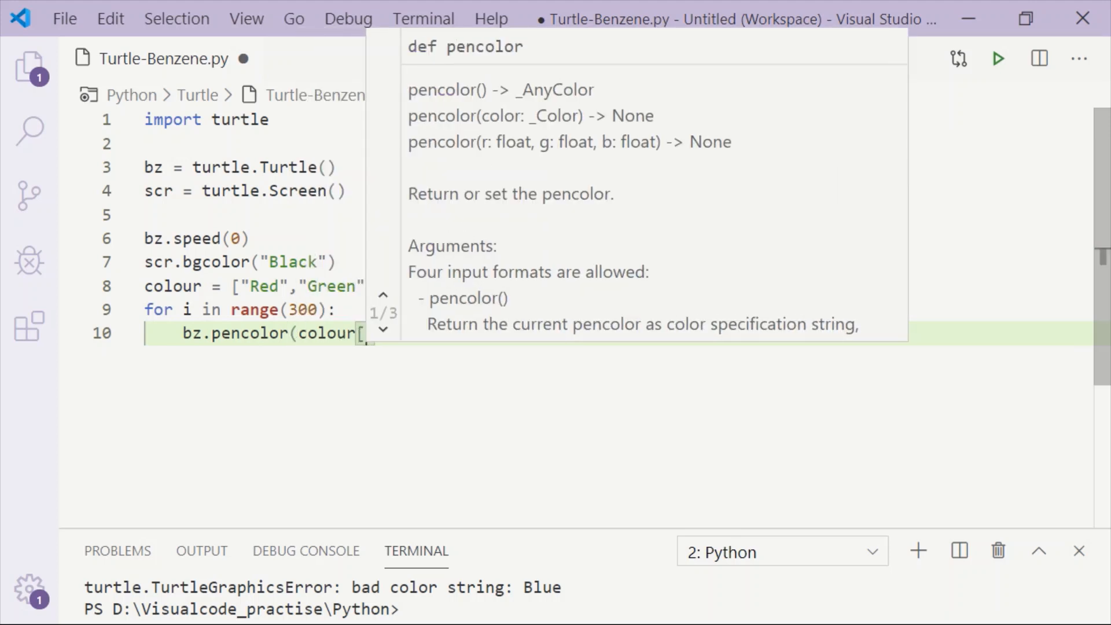
type("i%")
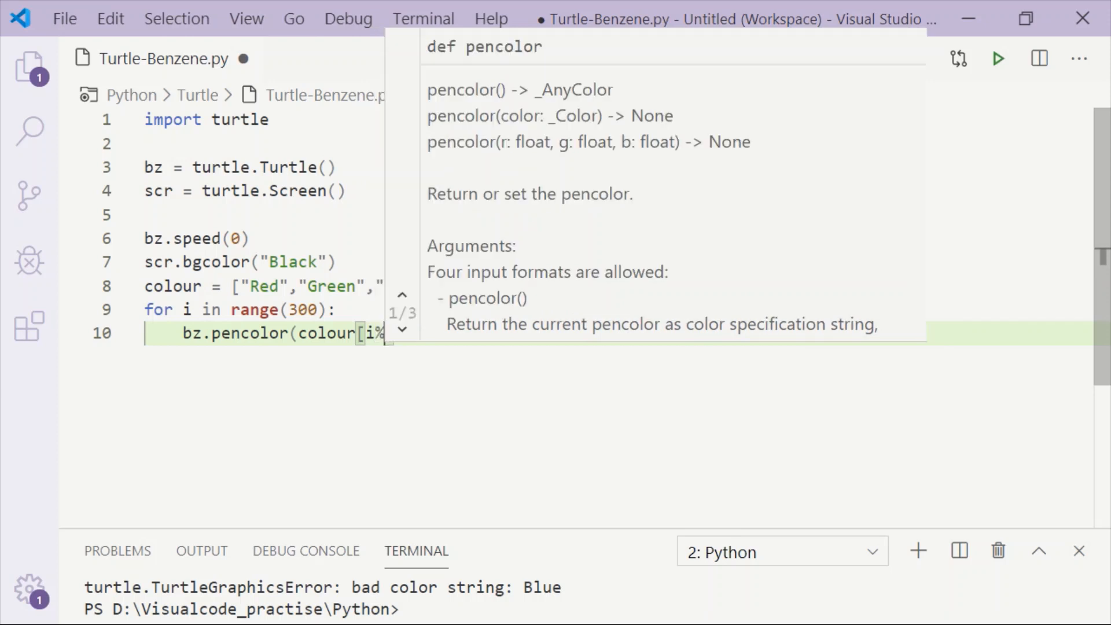
type("6]")
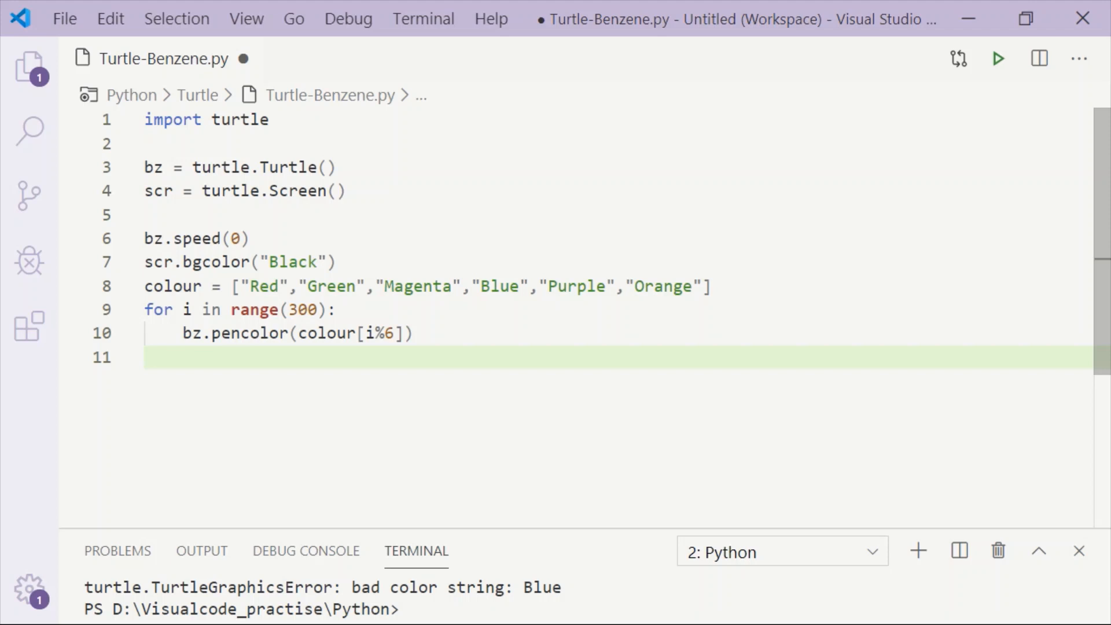
type("bz")
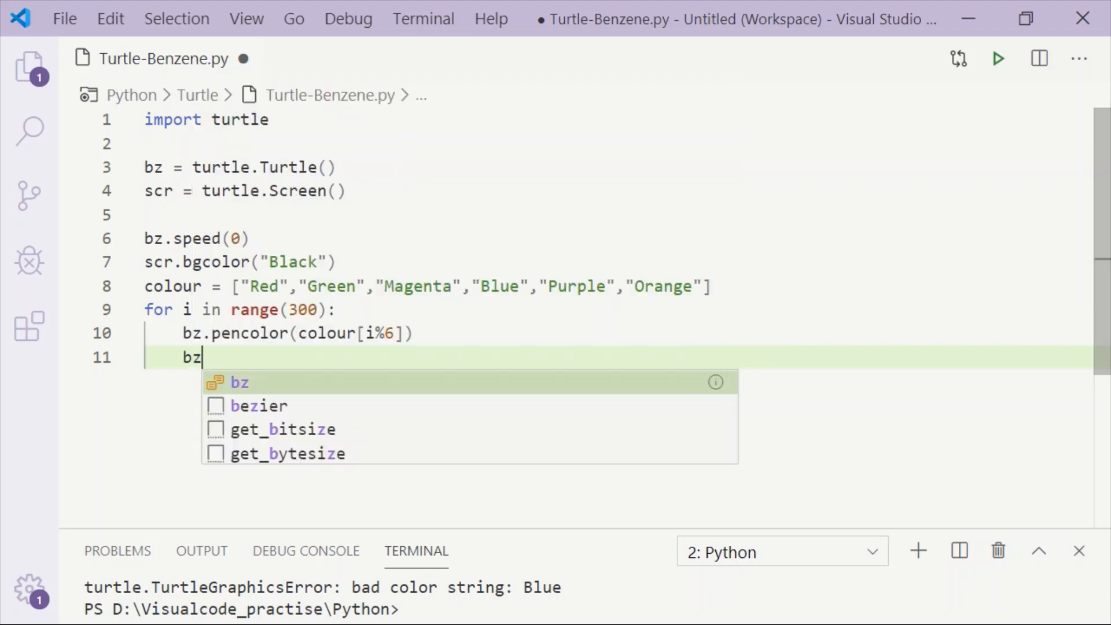
type(".")
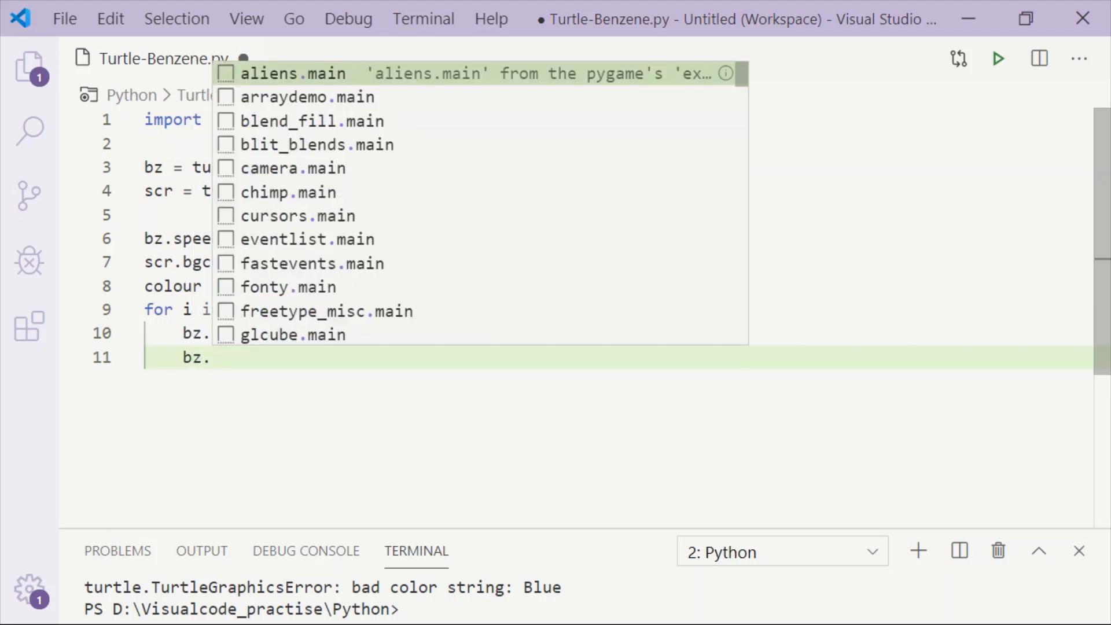
type("width(")
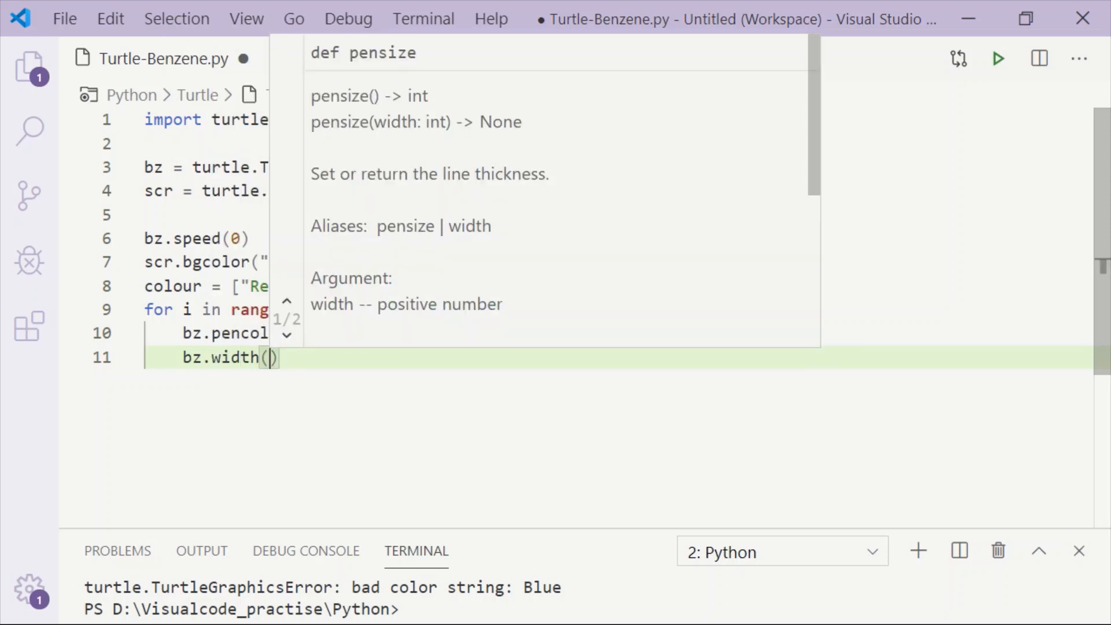
type("i/100 + 1")
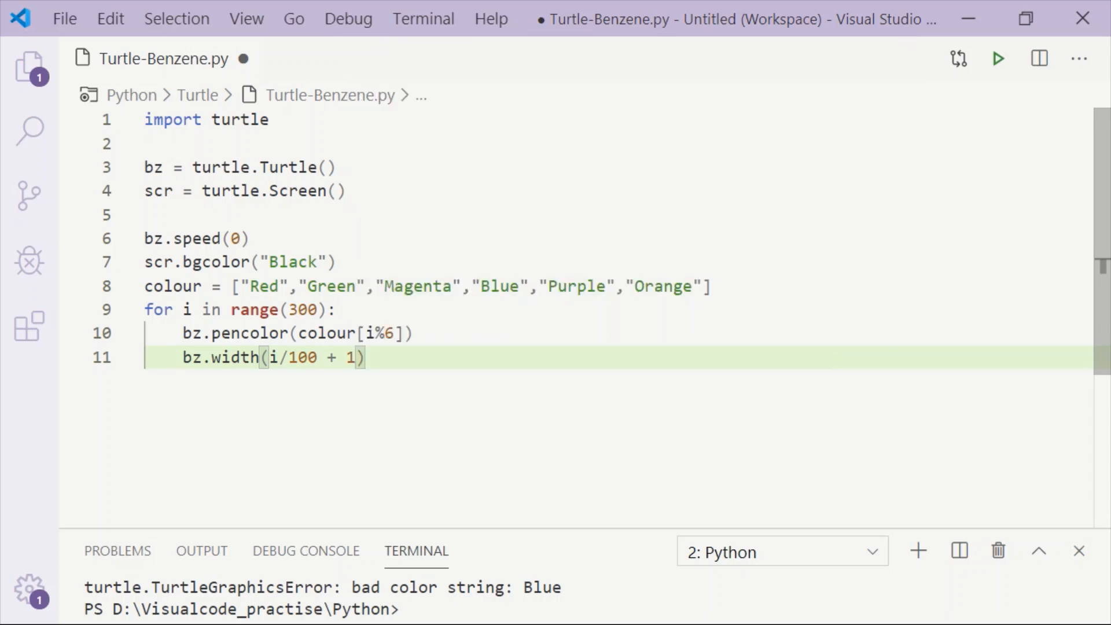
Add bz.forward(i) and bz.left(61) to complete the loop body
type("bz.forward")
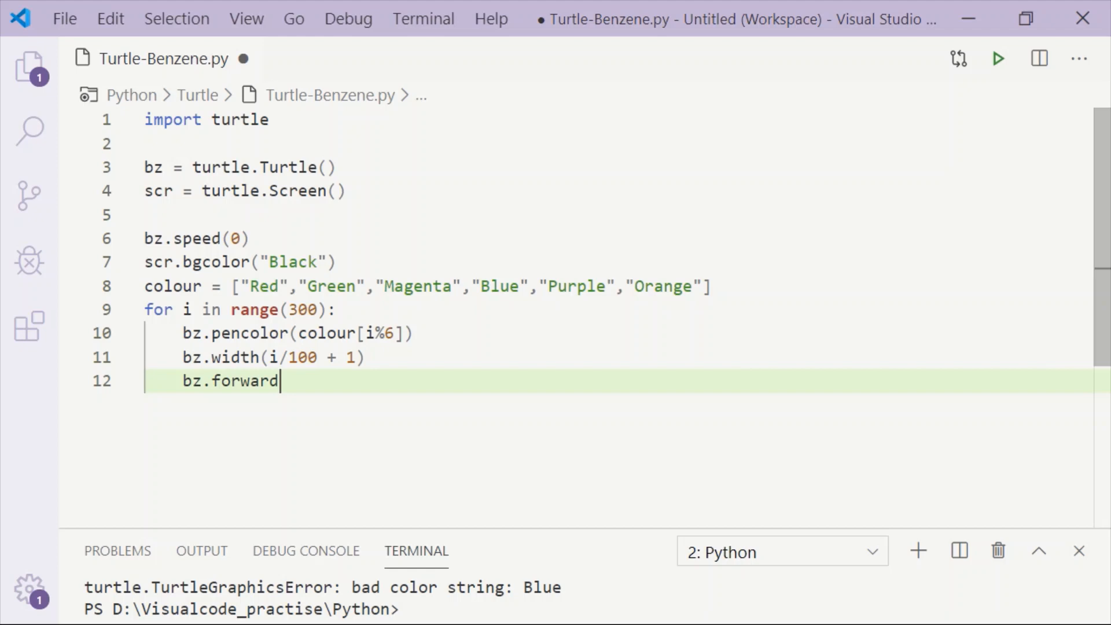
type("(i")
type("bz")
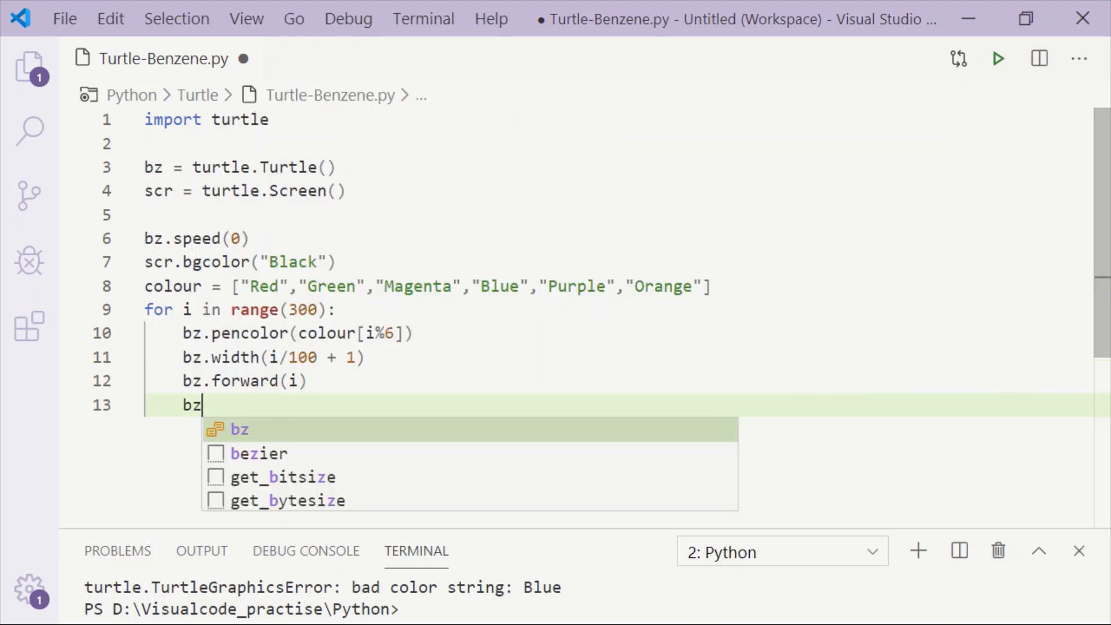
type(".left")
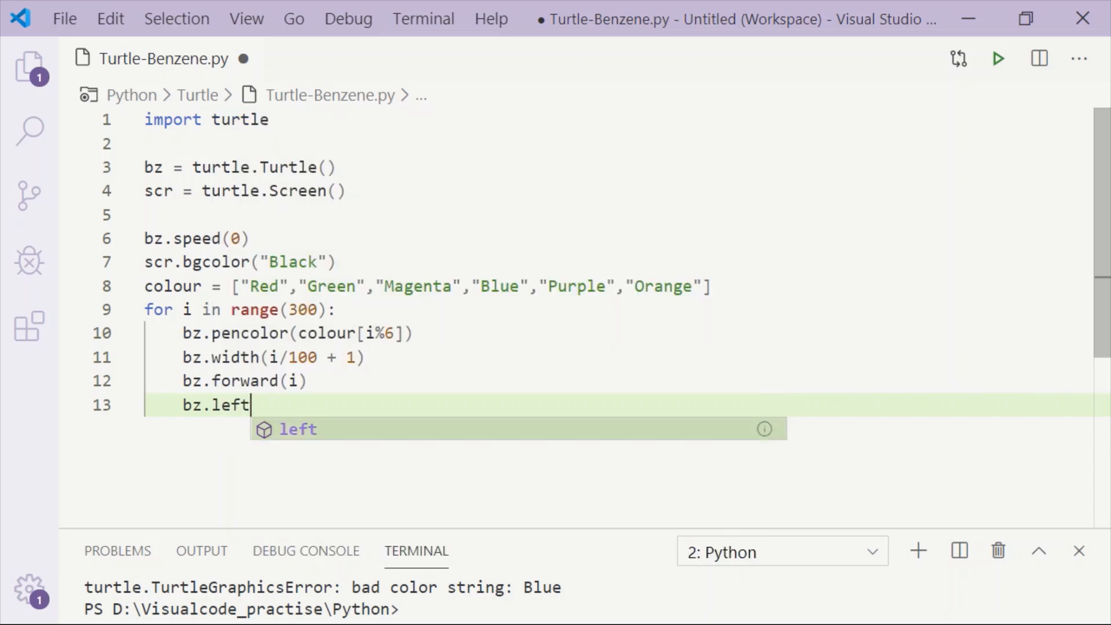
type("(61)")
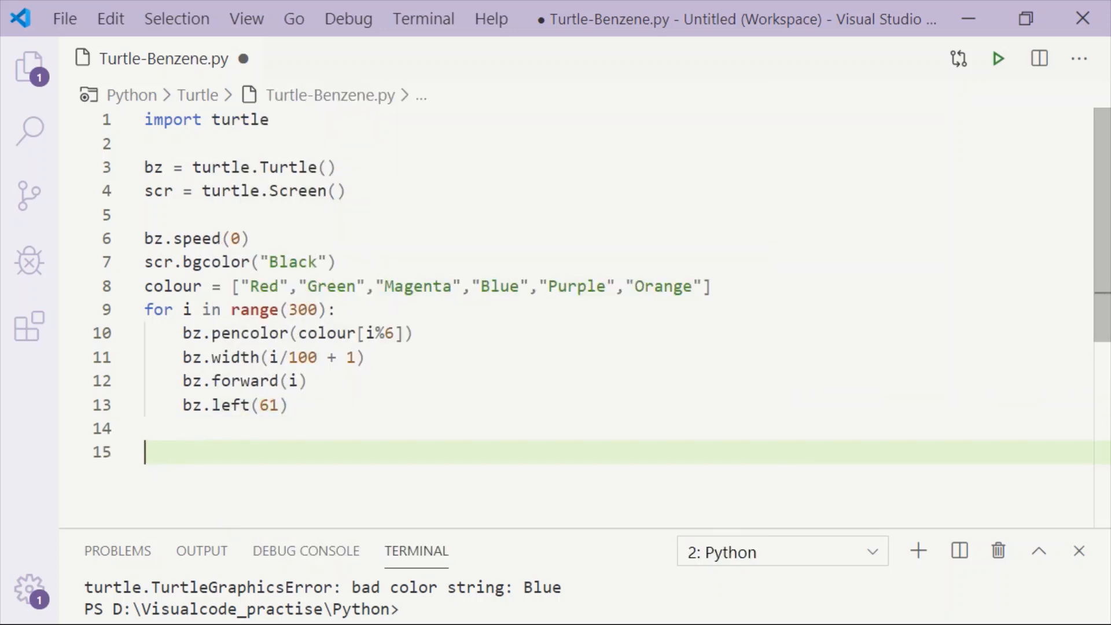
End the script with turtle.done(), save it and launch the Python file
type("turt")
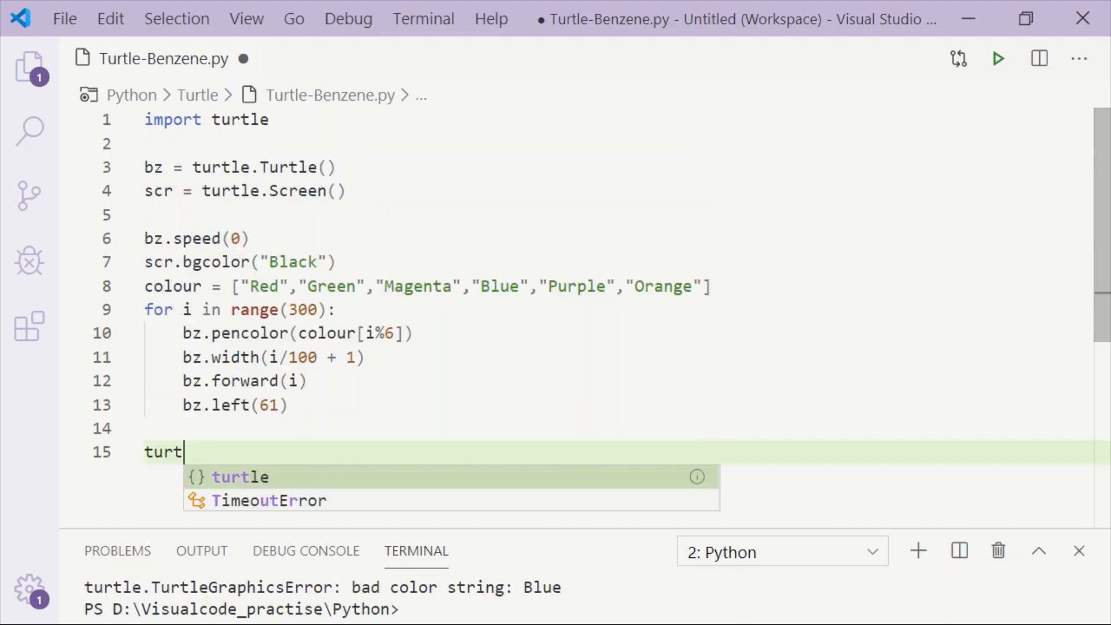
type("le.done(")
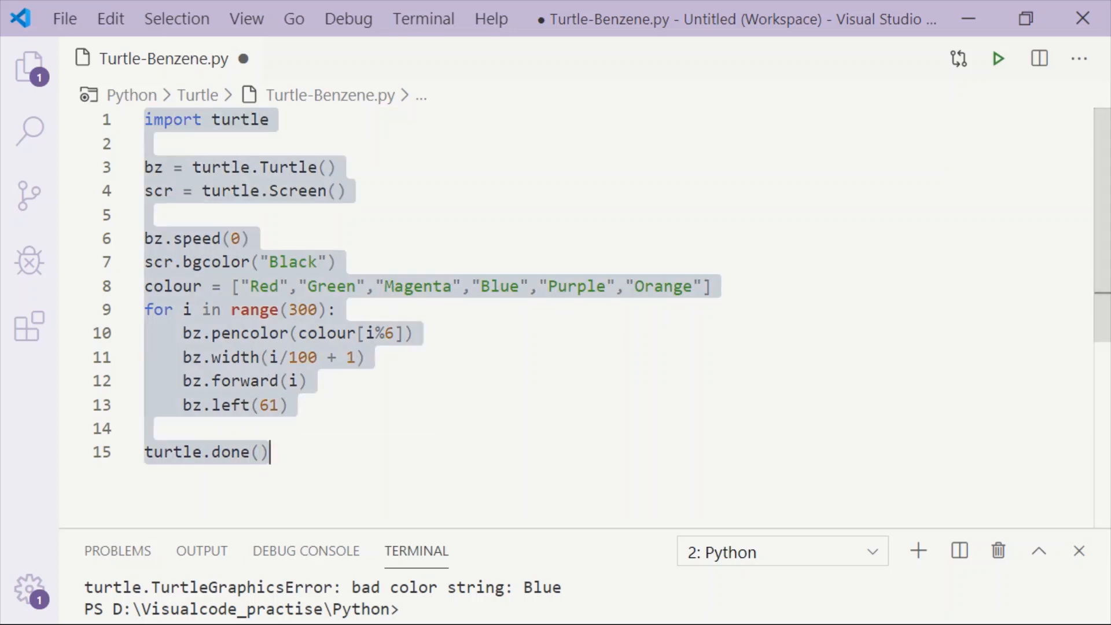
left_click(340, 261)
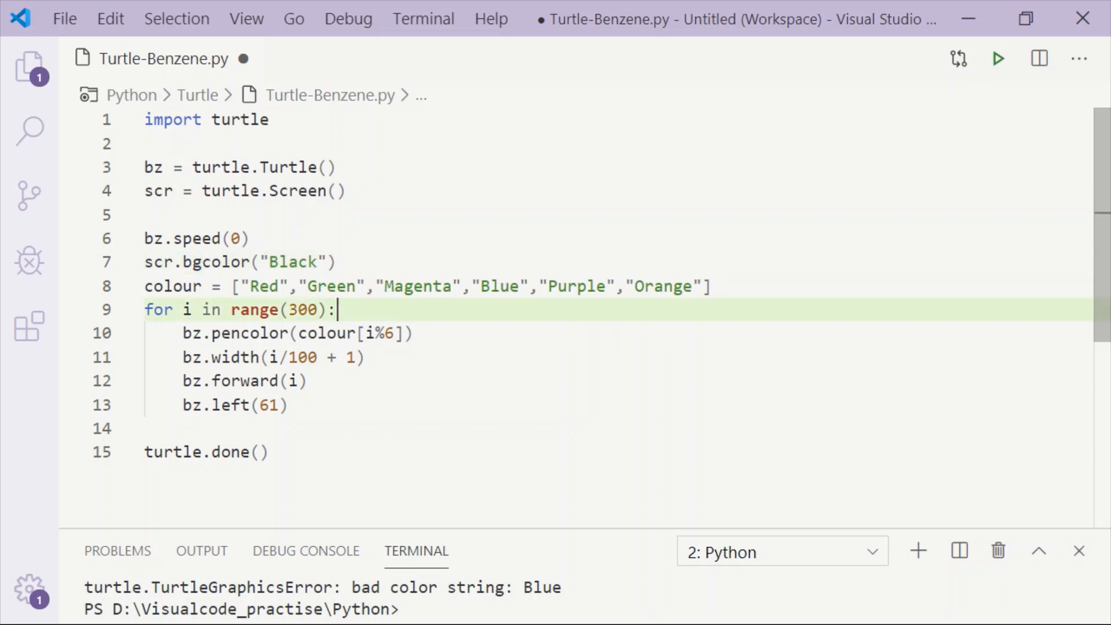
left_click(364, 358)
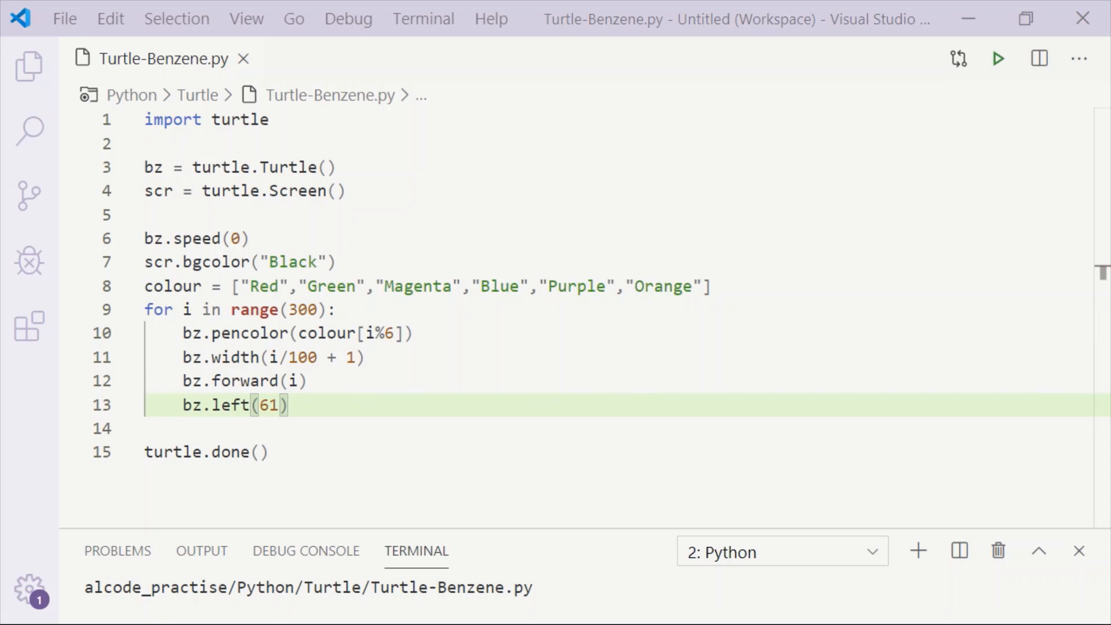
Run the script and maximize the Turtle Graphics window to watch the spiral draw
left_click(997, 59)
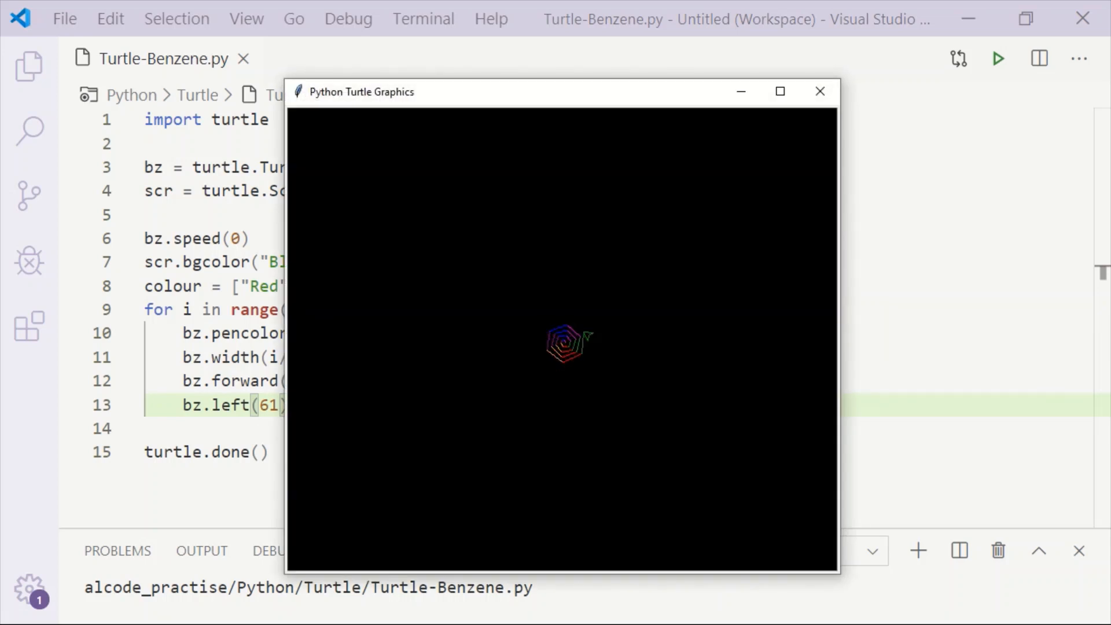
left_click(779, 91)
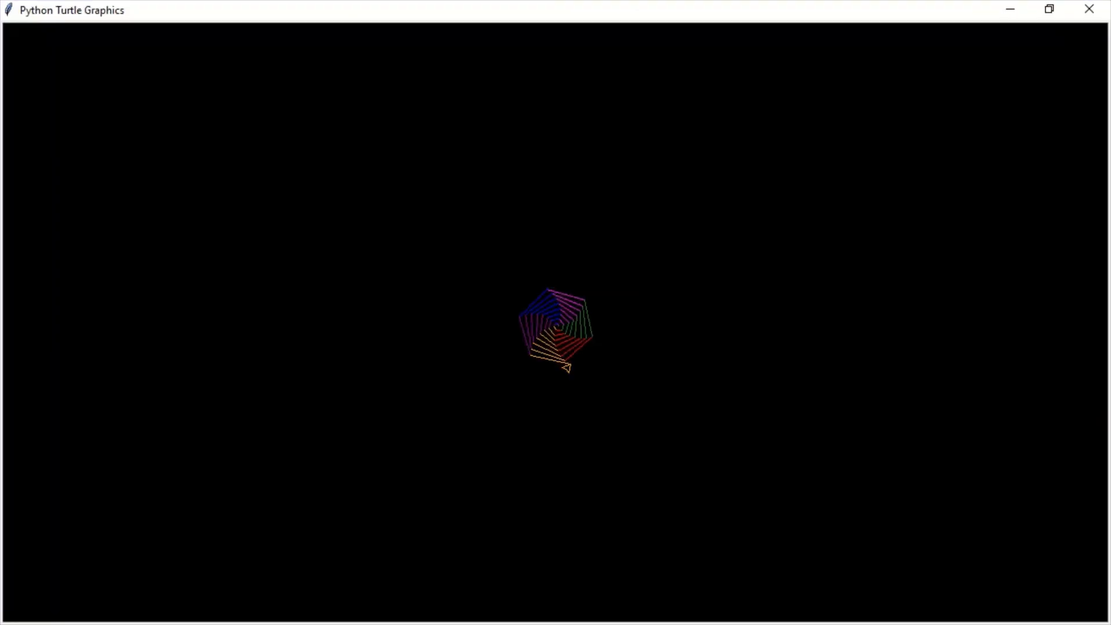